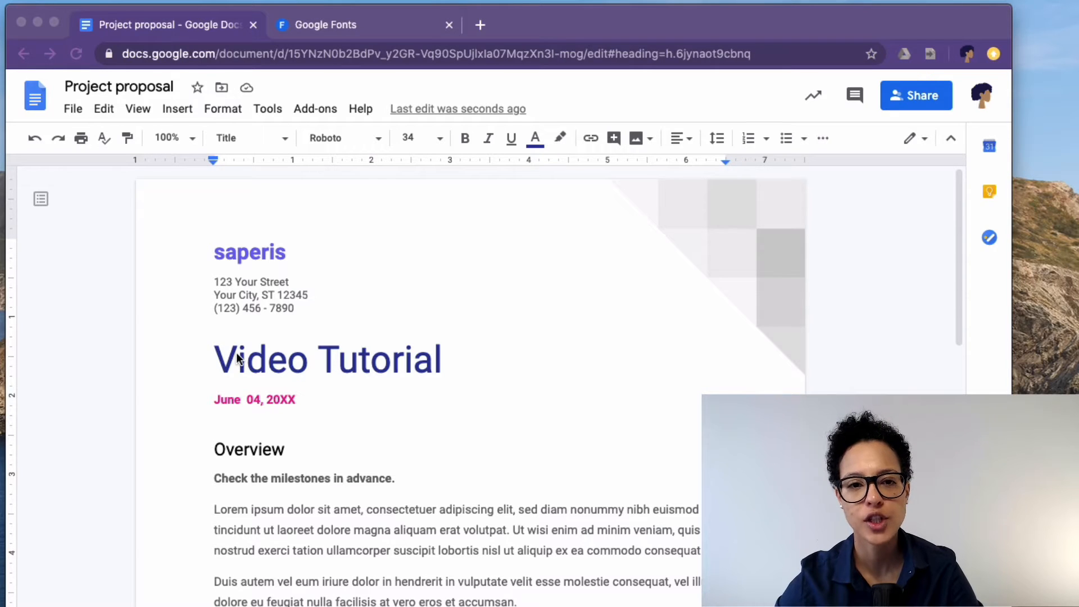
Step: Select the 'Video Tutorial' title line and browse the font list, still showing Roboto
left_click(451, 359)
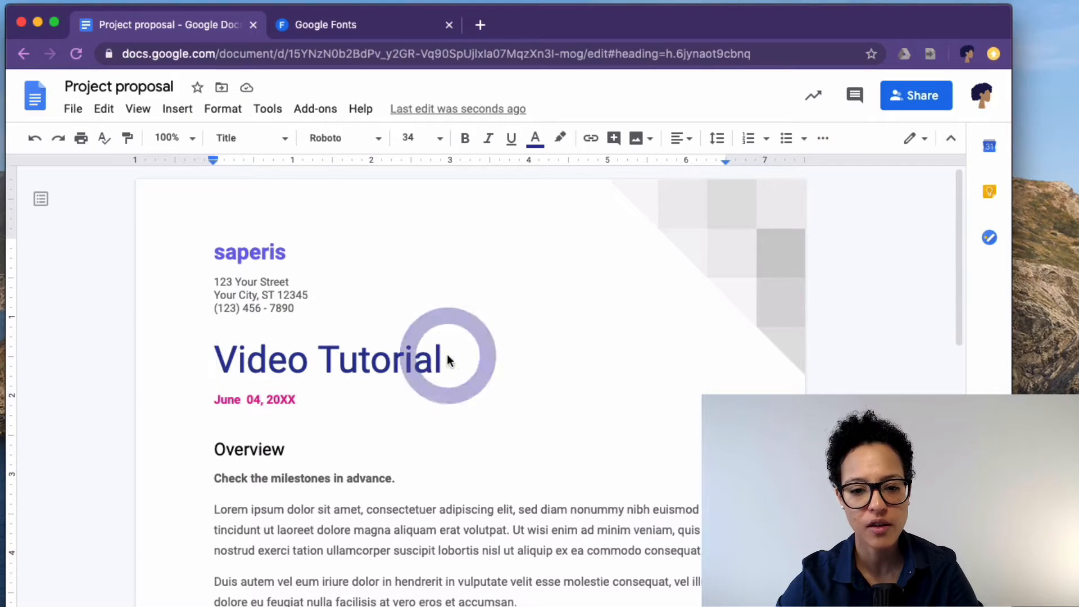
left_click(338, 359)
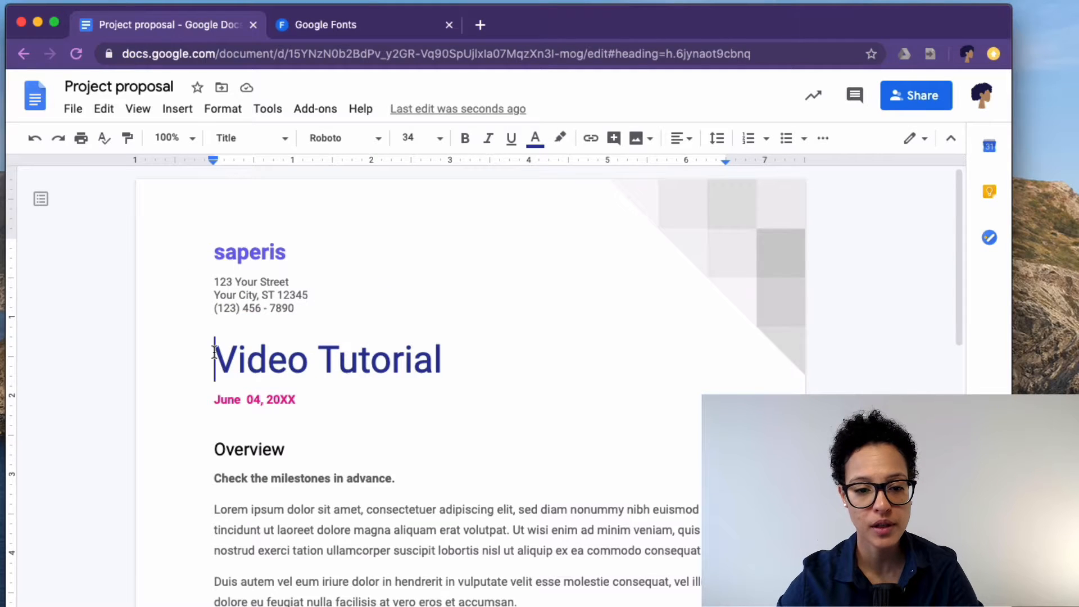
triple_click(328, 359)
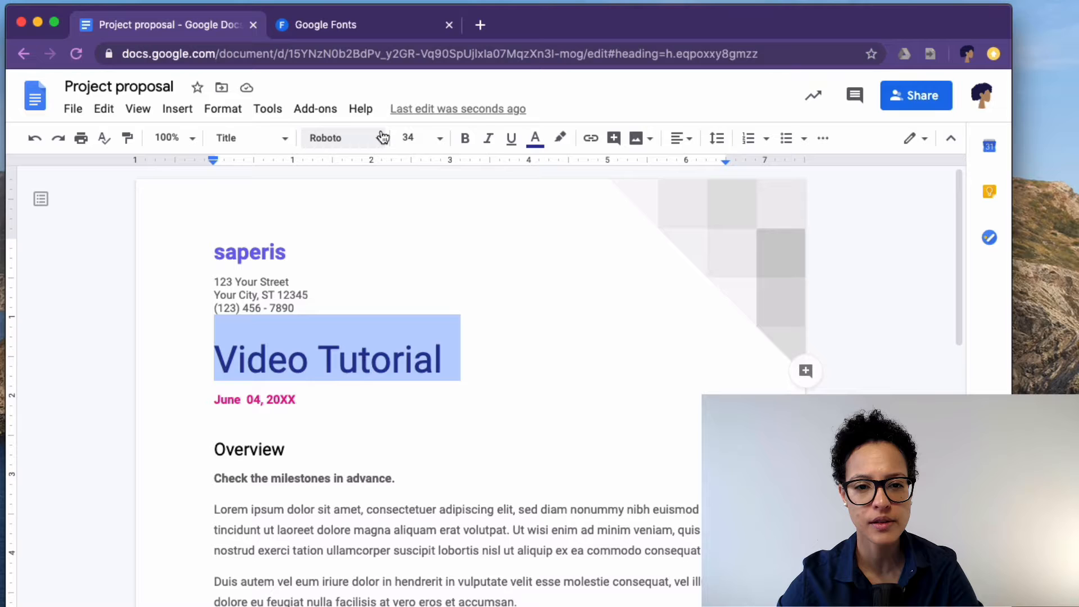
left_click(334, 137)
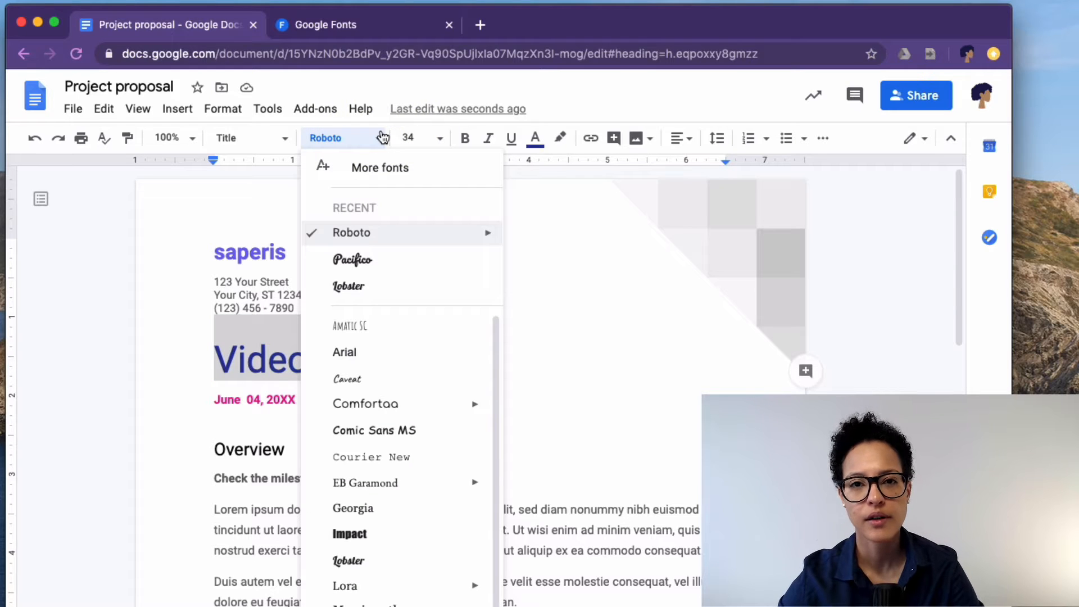
scroll("down", 3)
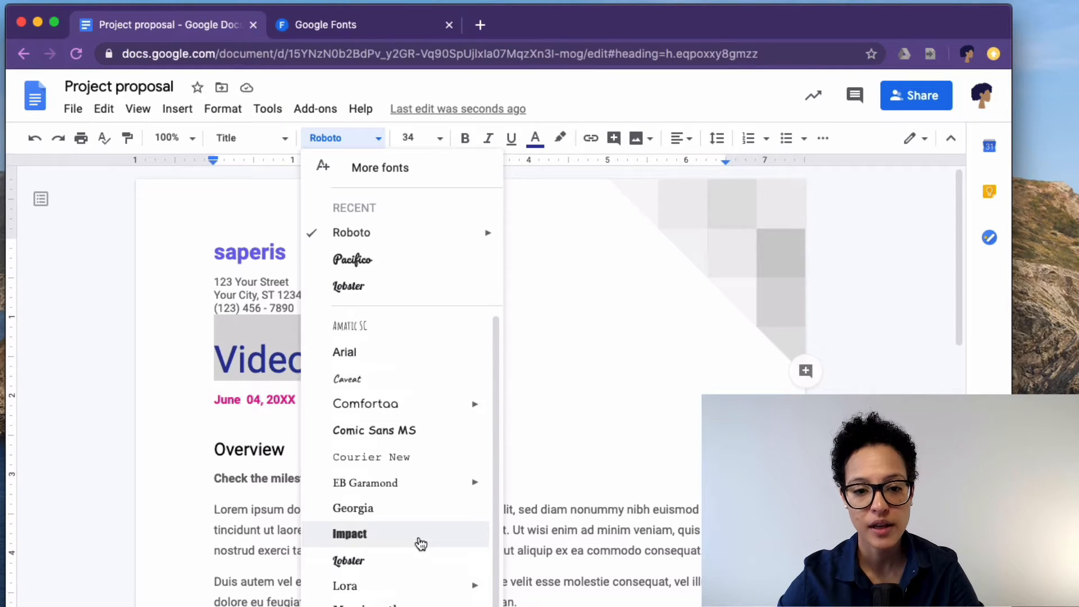
scroll("down", 3)
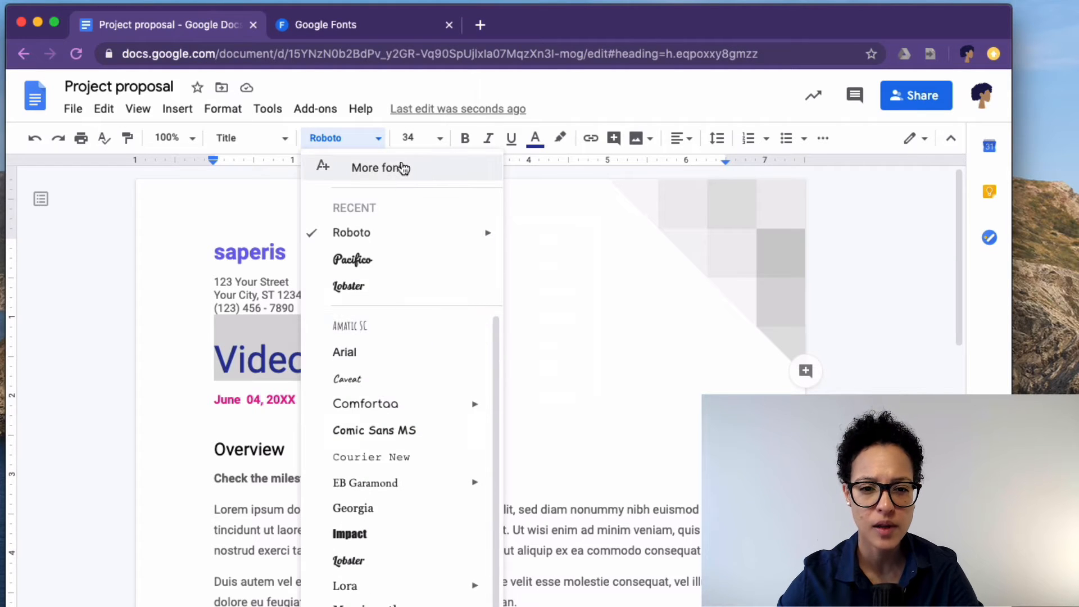
Step: Open the More fonts catalogue and scroll through its popularity-sorted font list
left_click(379, 168)
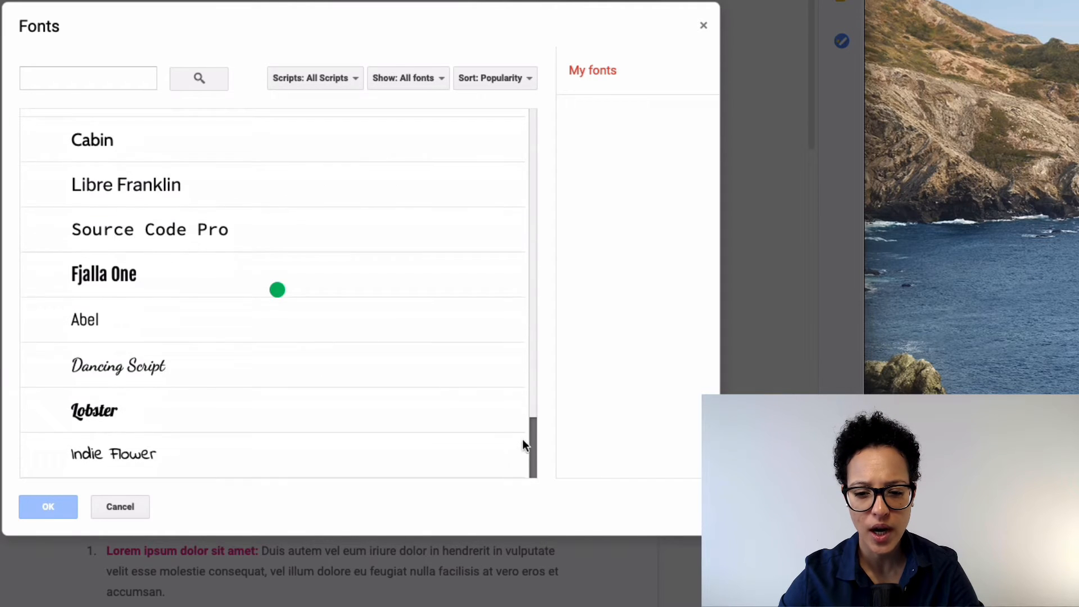
scroll("down", 3)
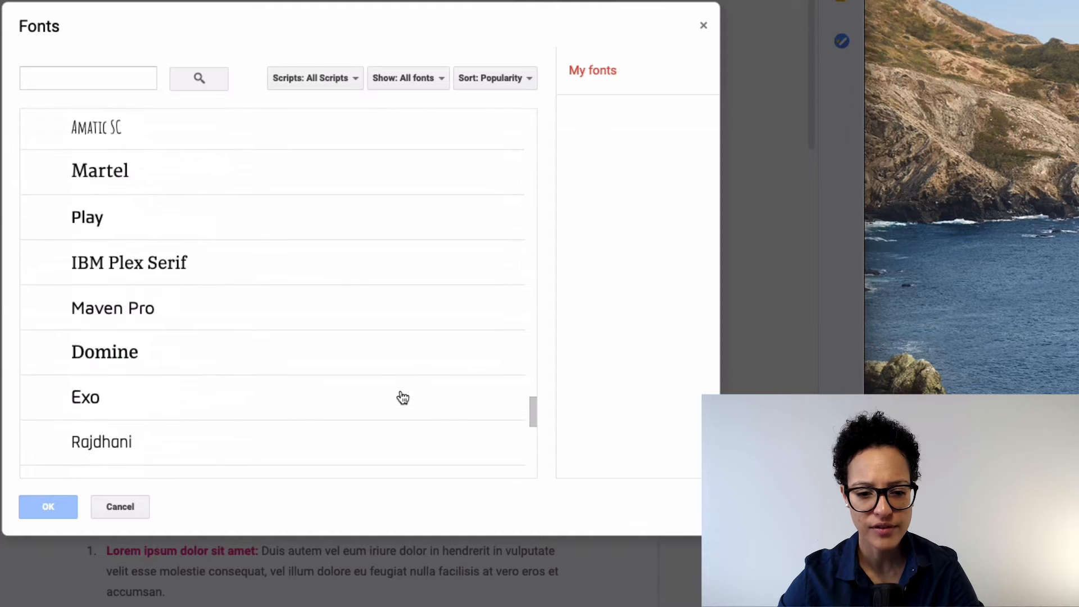
scroll("down", 3)
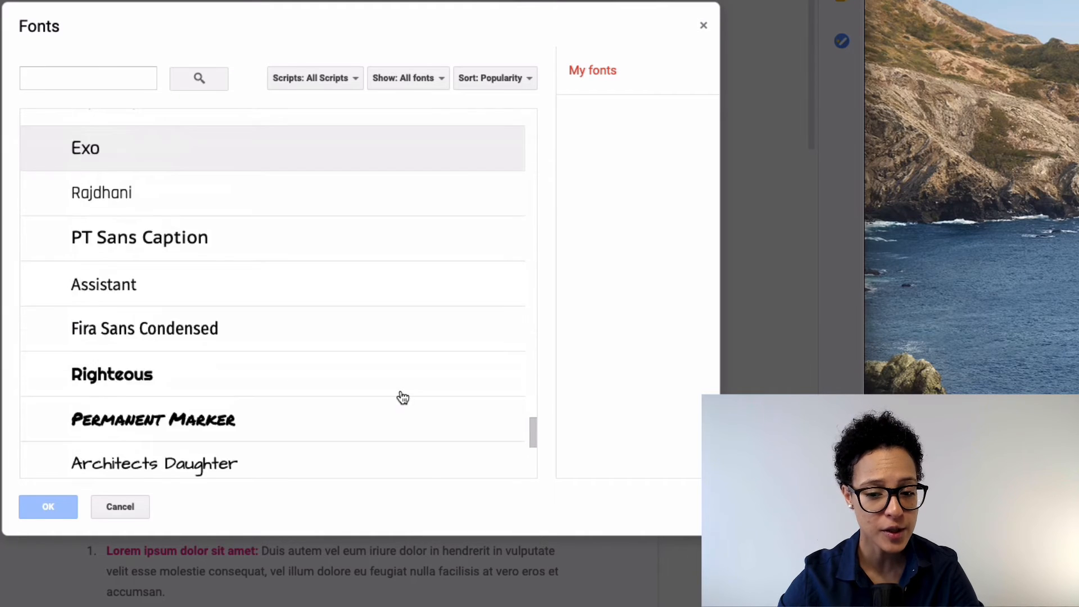
scroll("down", 3)
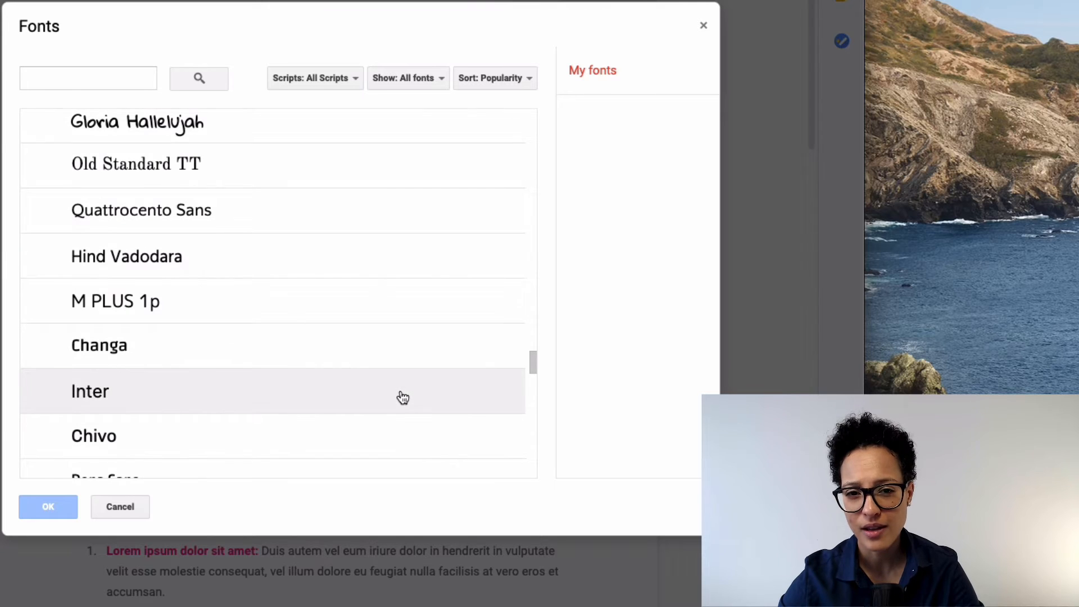
mouse_move(347, 112)
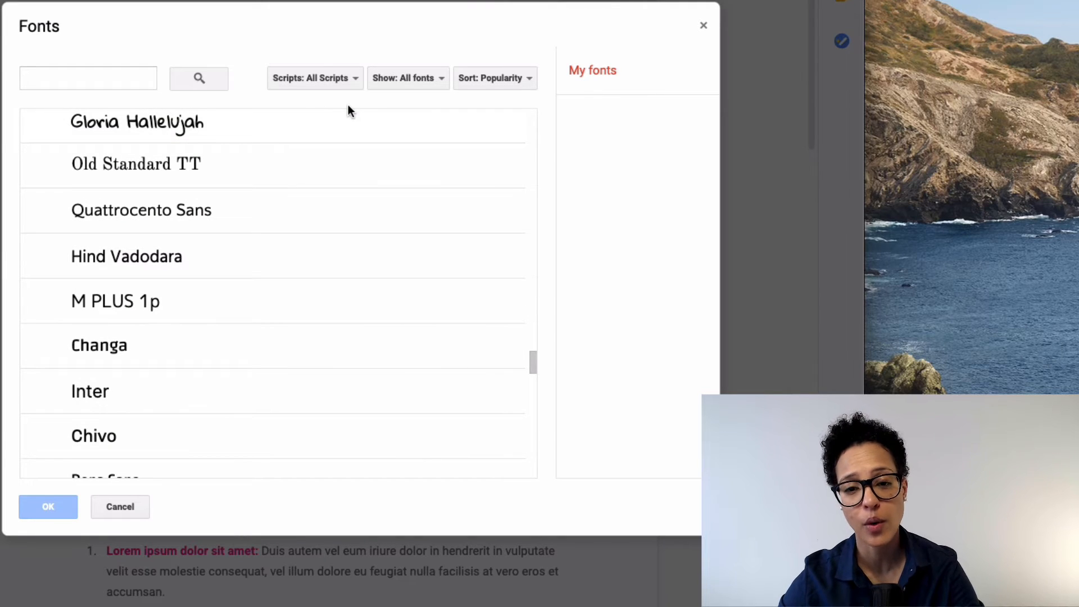
Step: Filter the Fonts catalogue to Handwriting fonts and browse the results
left_click(404, 77)
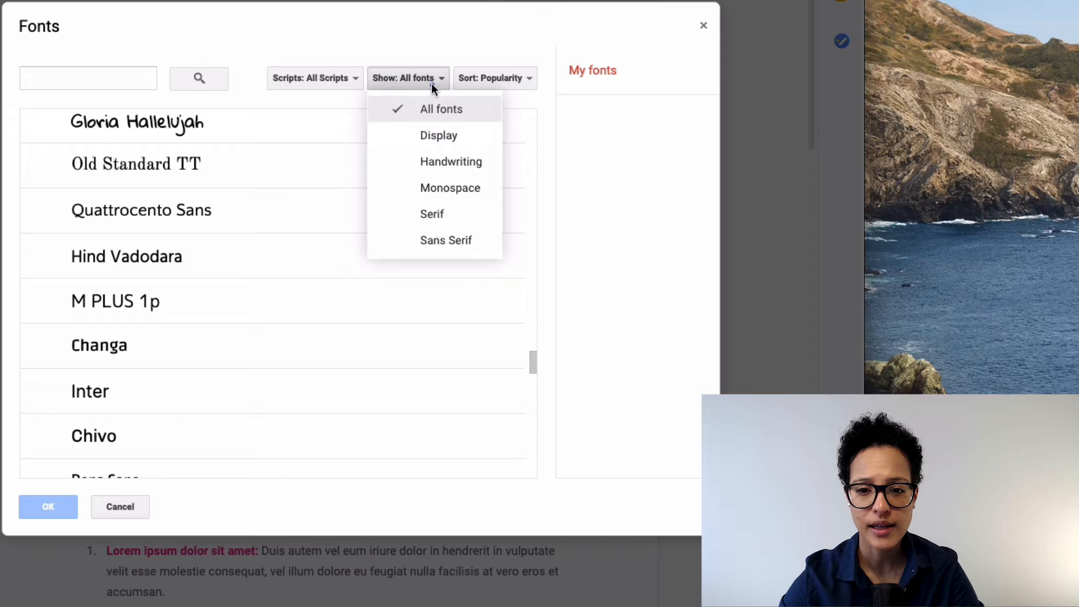
mouse_move(451, 161)
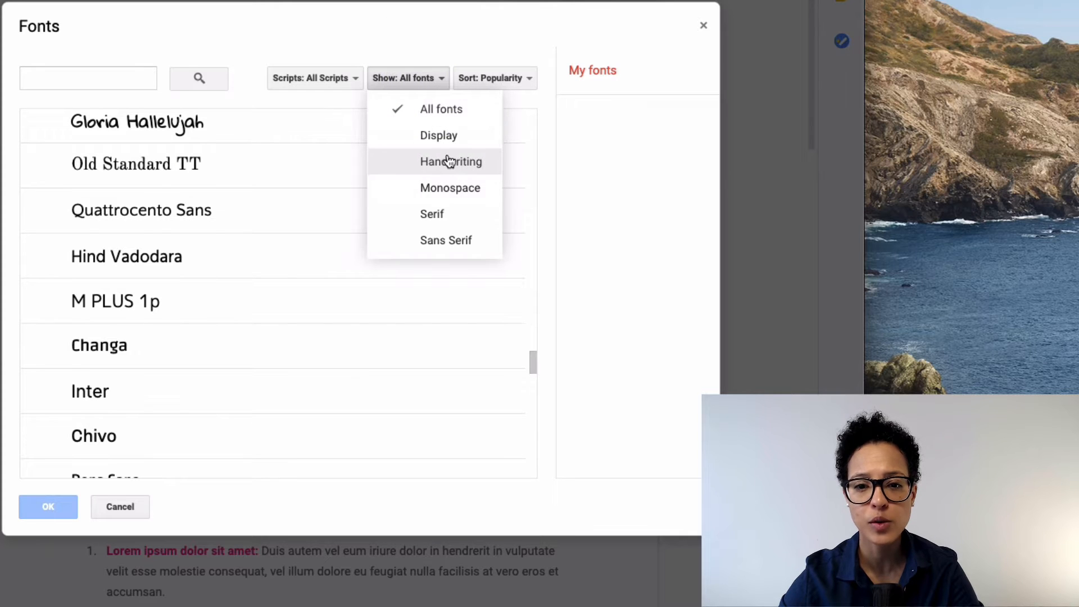
left_click(450, 161)
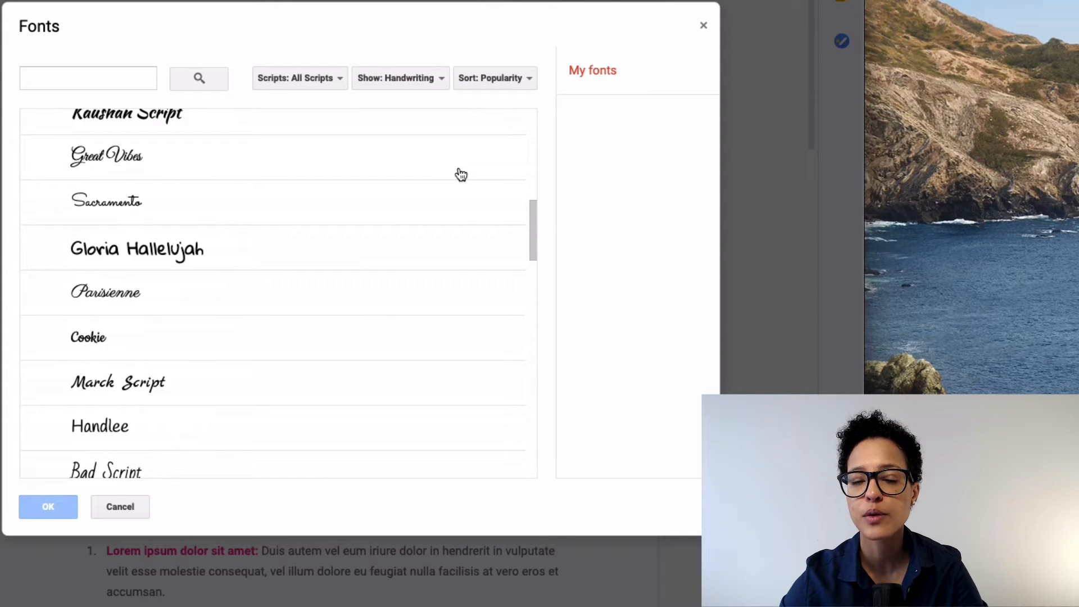
scroll("down", 3)
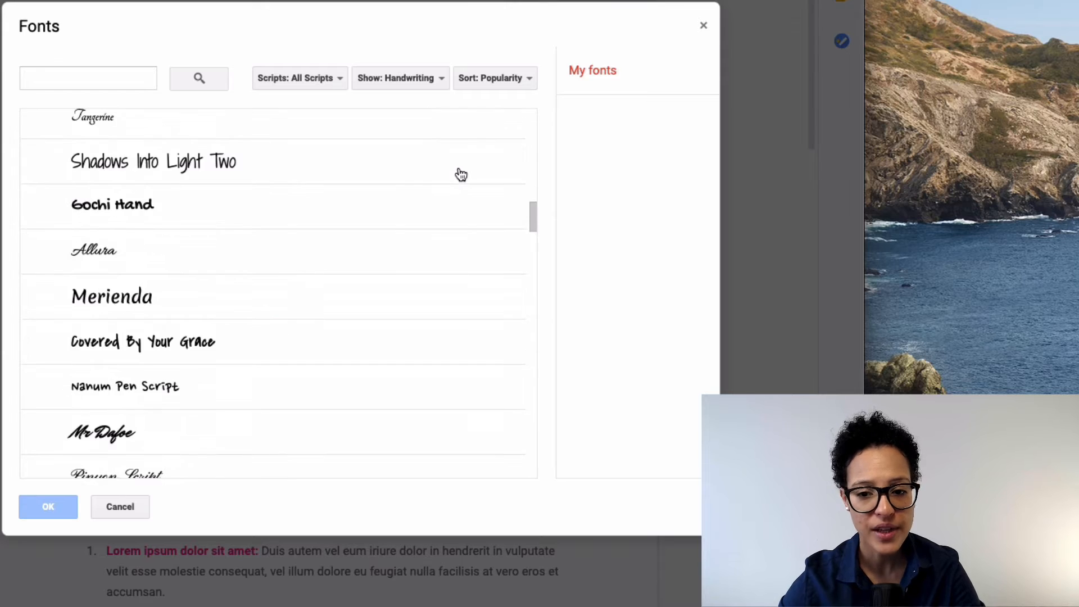
scroll("down", 3)
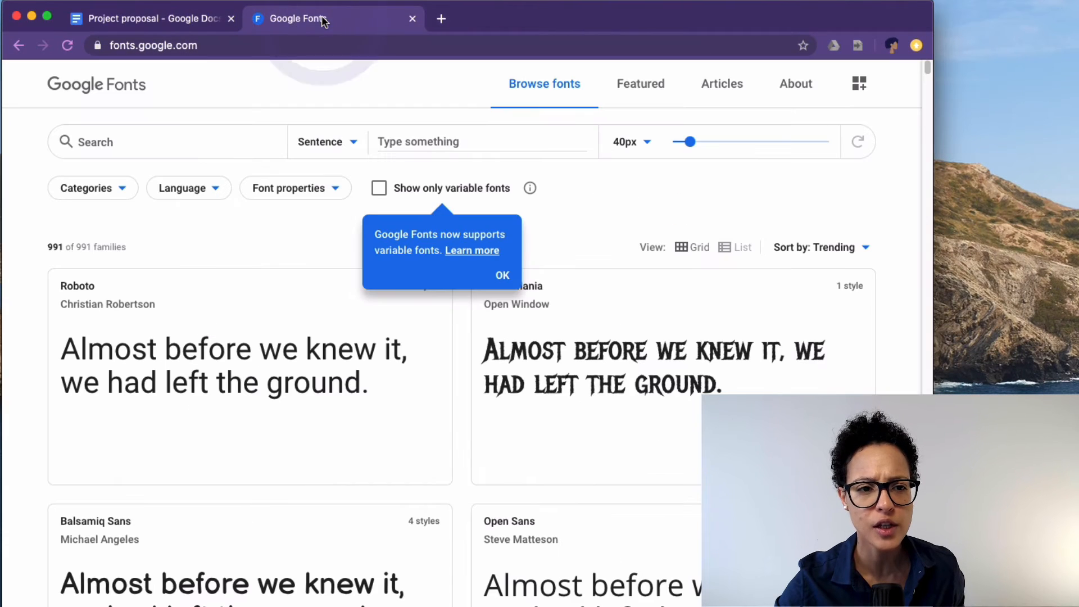
Step: Look up Metal Mania on the Google Fonts site, then return to the Project proposal tab
left_click(503, 275)
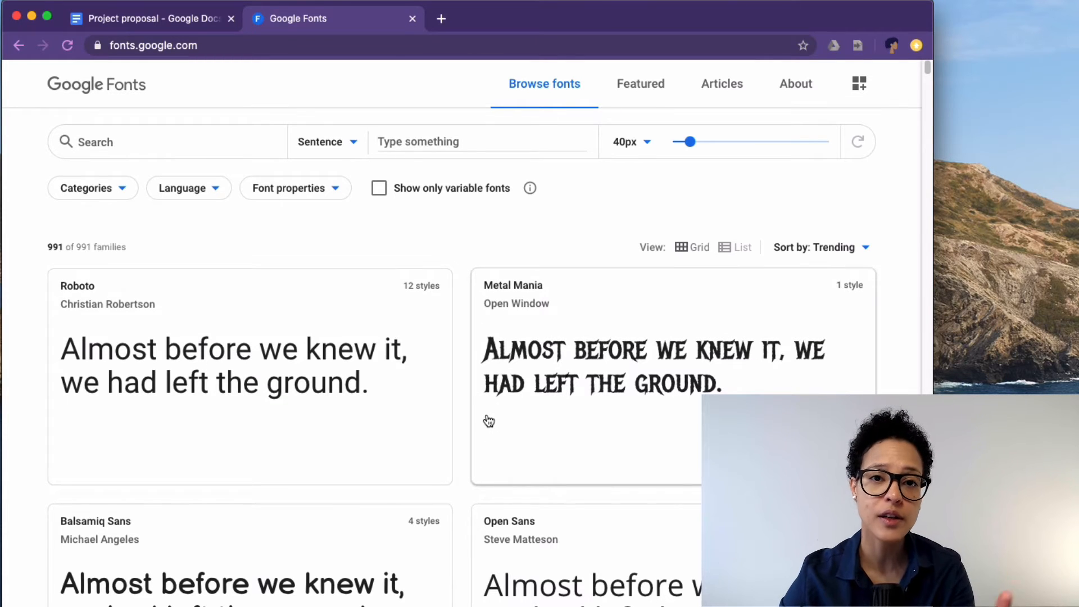
mouse_move(481, 401)
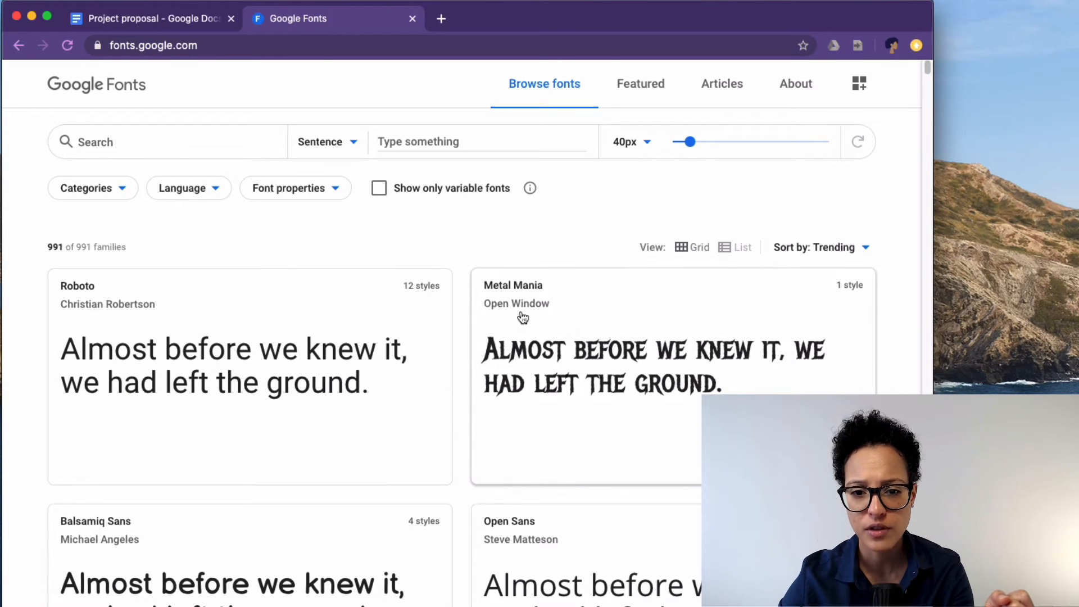
left_click(148, 19)
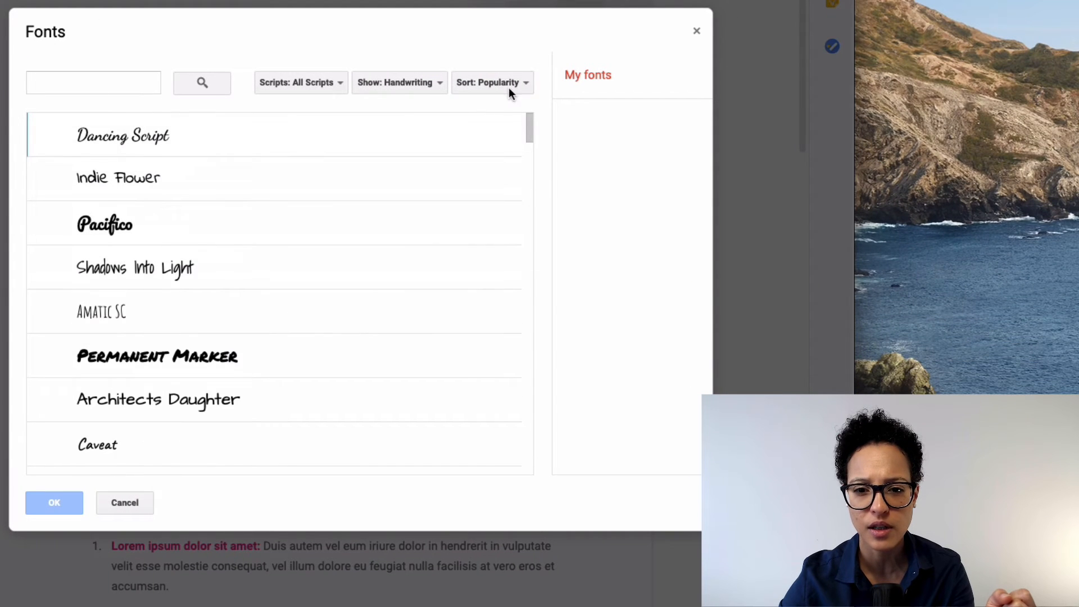
Step: Switch the Fonts catalogue filter from Handwriting to All fonts and scroll the list
left_click(398, 82)
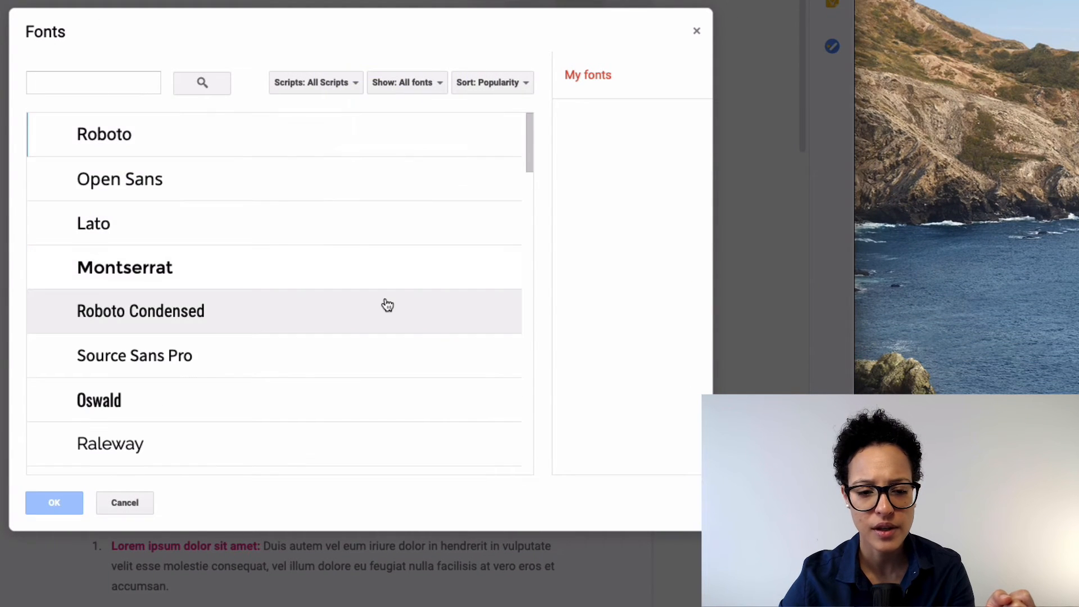
scroll("down", 3)
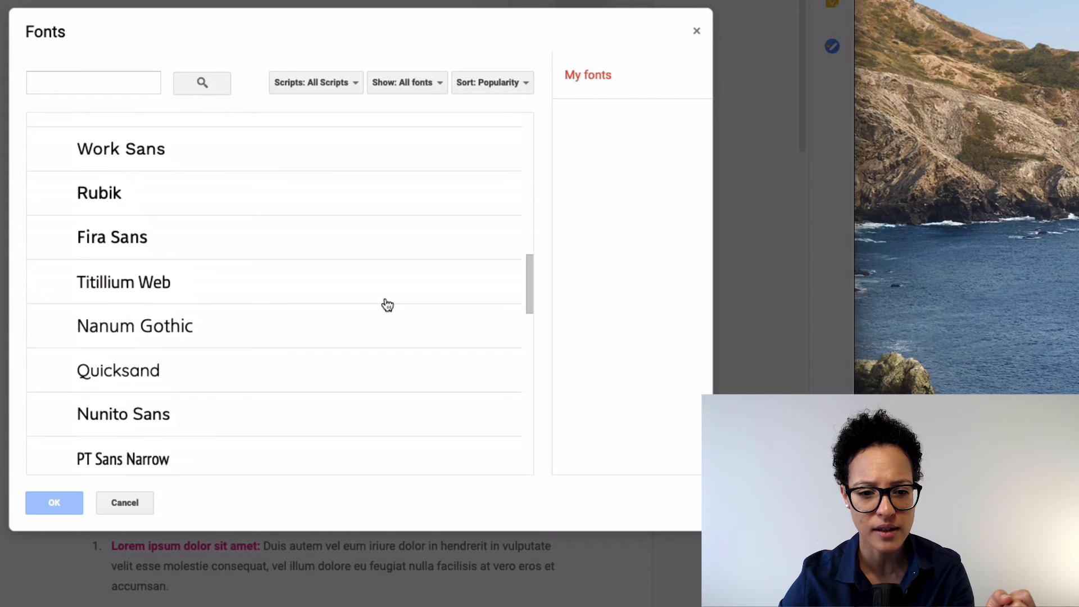
scroll("down", 3)
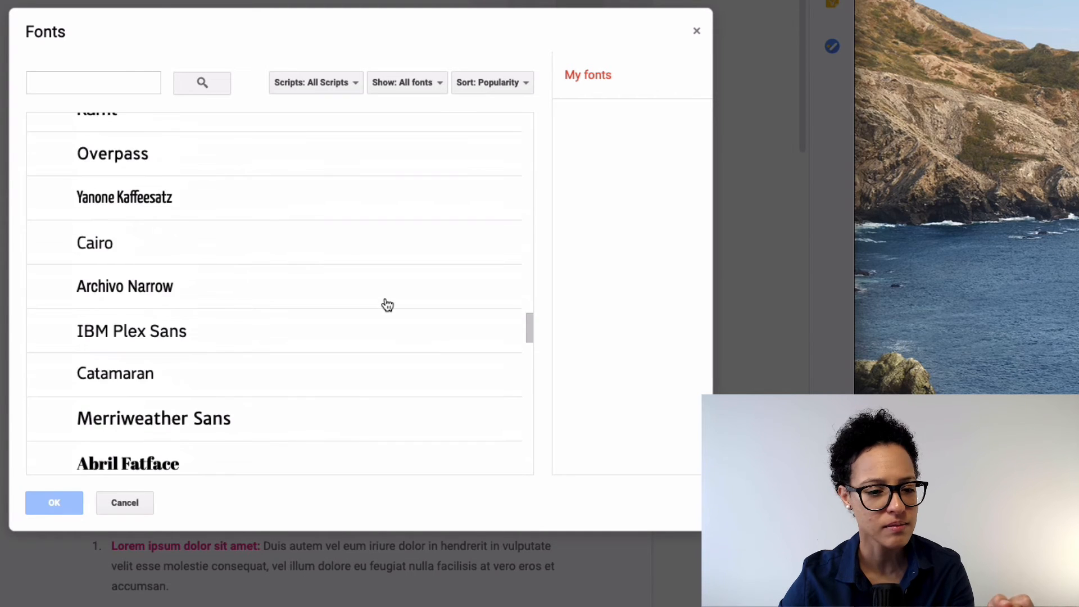
scroll("down", 3)
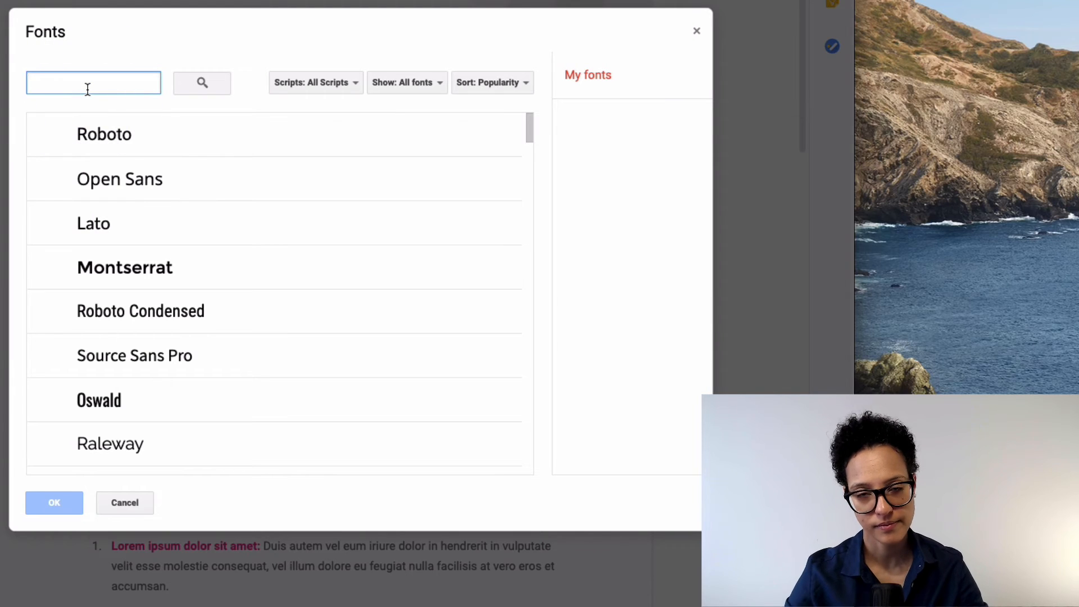
Step: Search the catalogue for 'metal mania' and pick Metal Mania for the Video Tutorial title
type("metal mania")
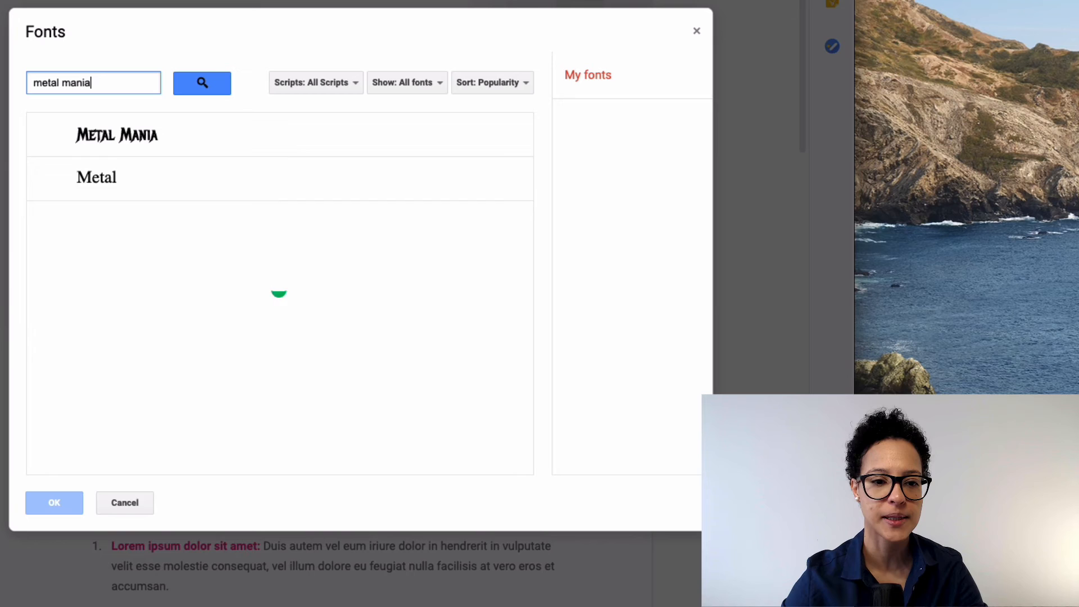
left_click(117, 135)
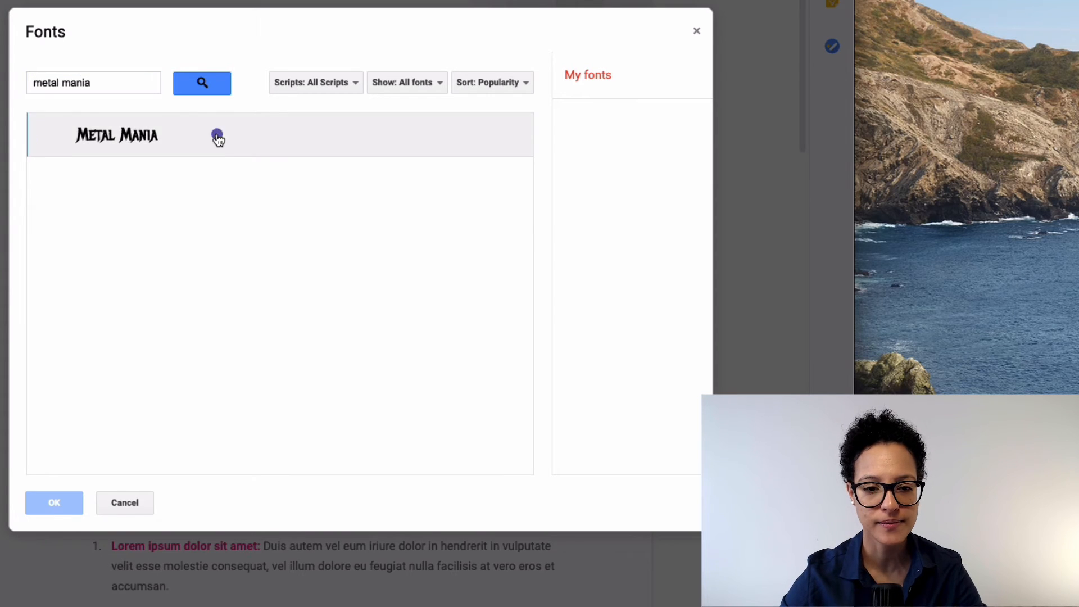
left_click(54, 503)
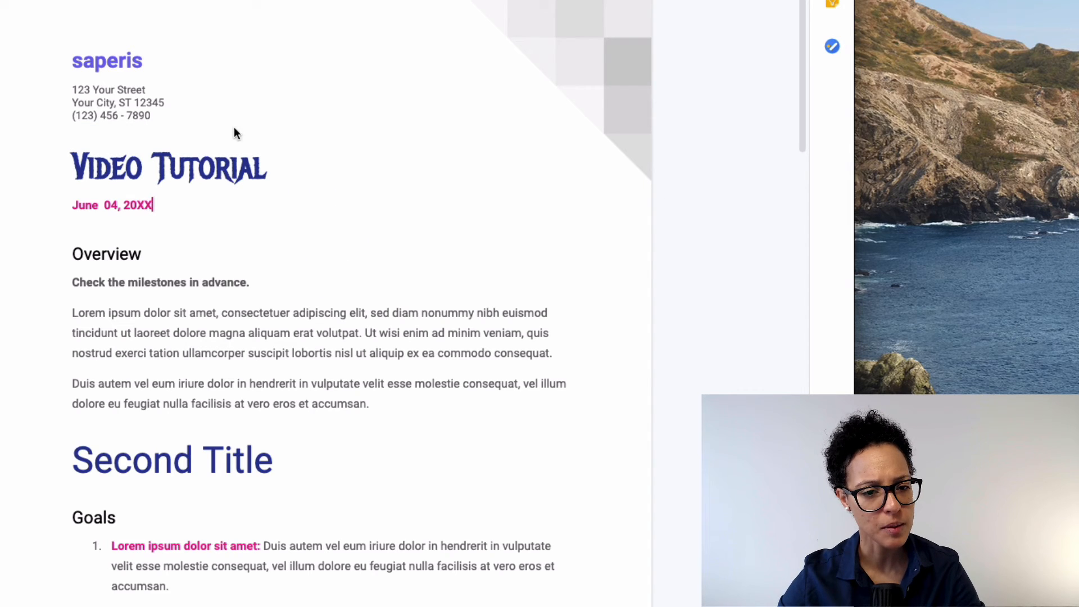
mouse_move(51, 459)
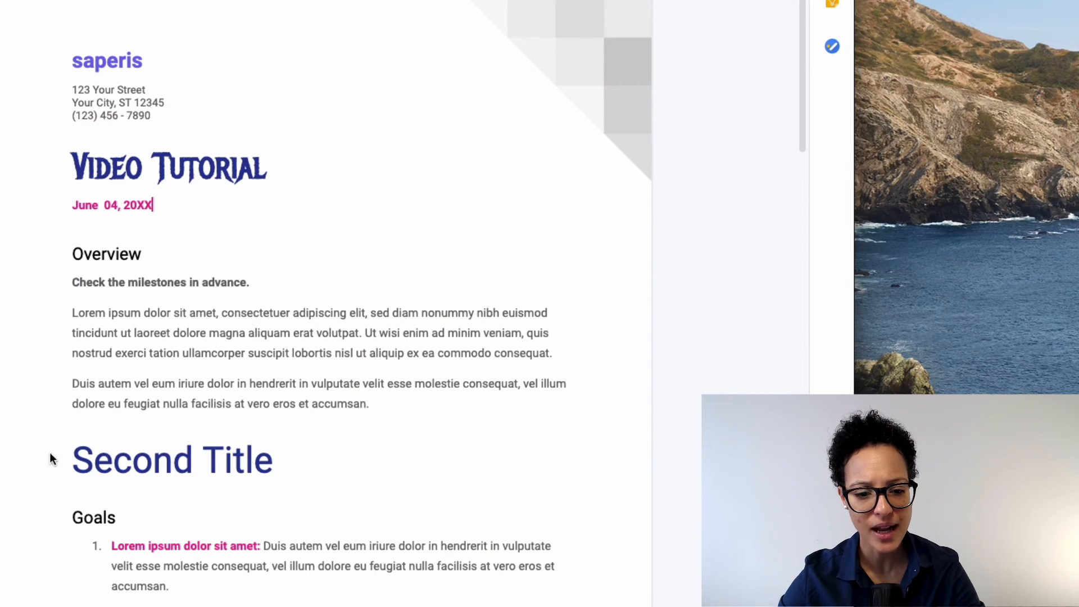
mouse_move(288, 452)
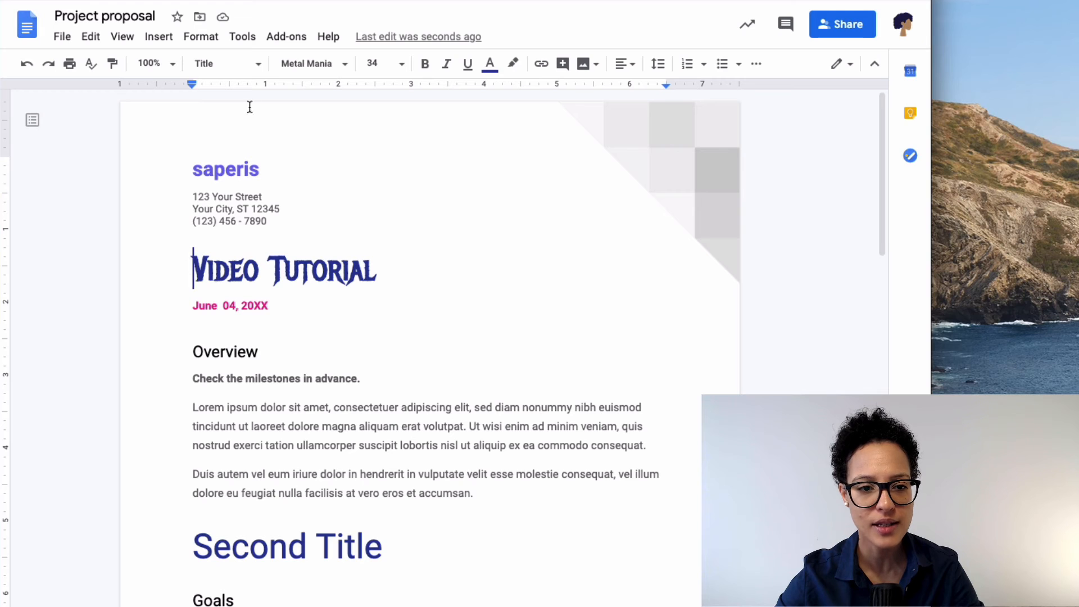
Step: Choose Update 'Title' to match in the styles menu, then reopen it to verify Metal Mania
left_click(223, 64)
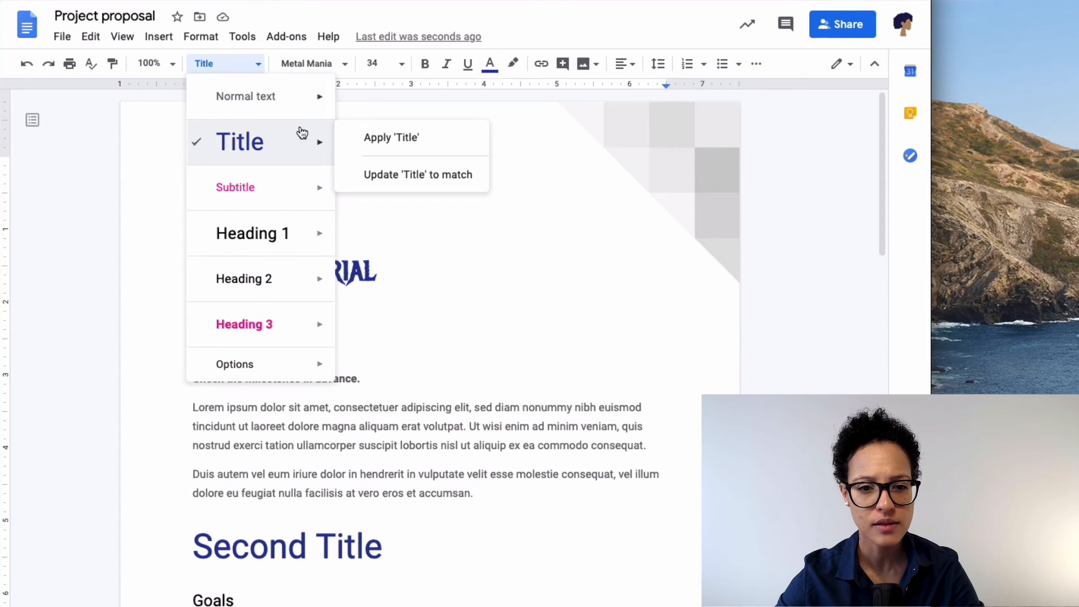
mouse_move(417, 174)
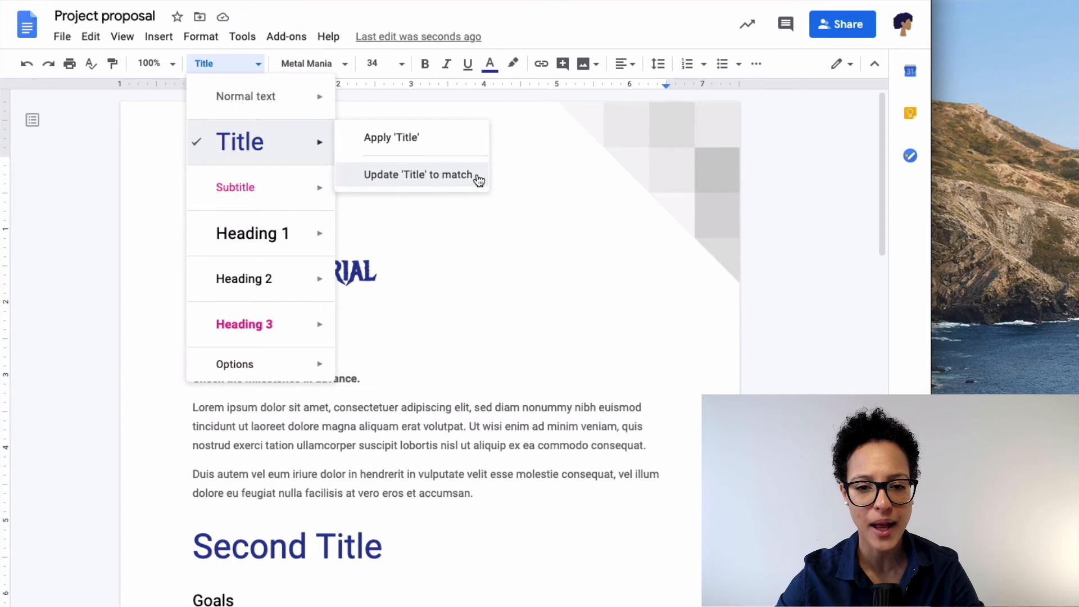
left_click(418, 174)
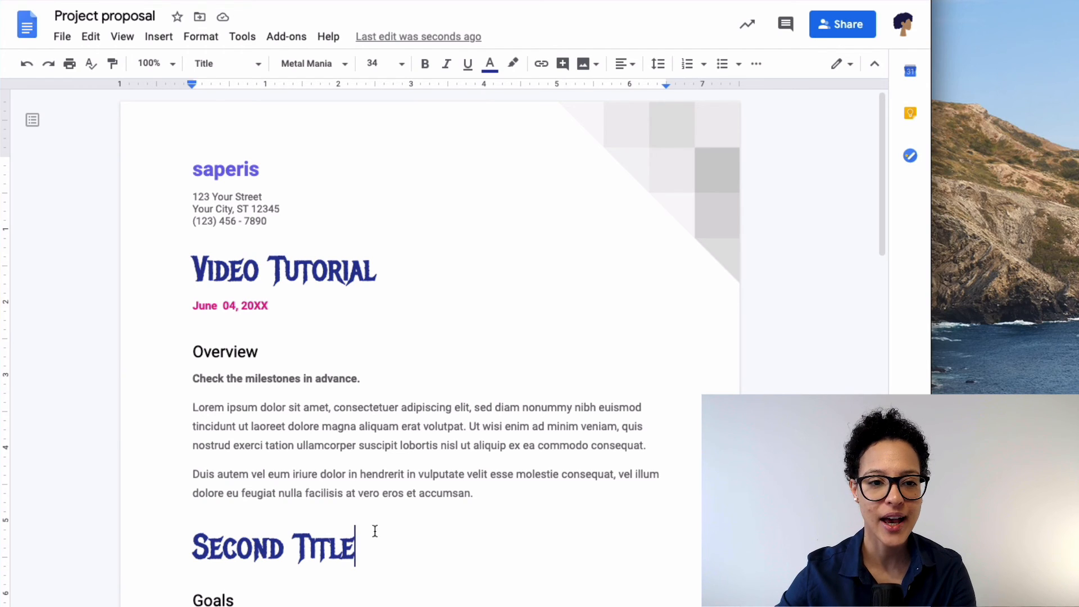
left_click(227, 64)
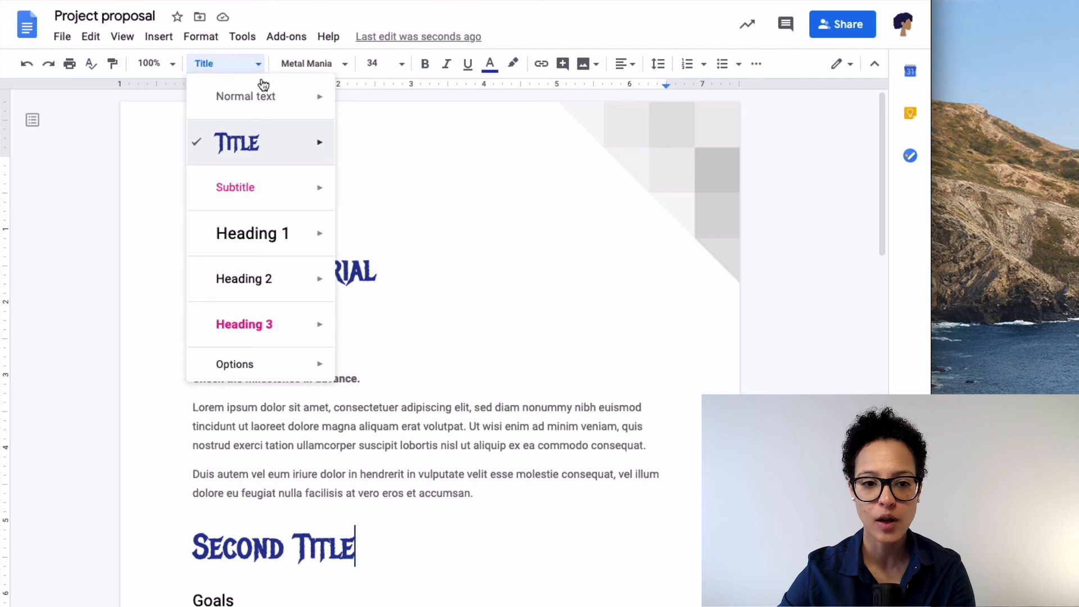